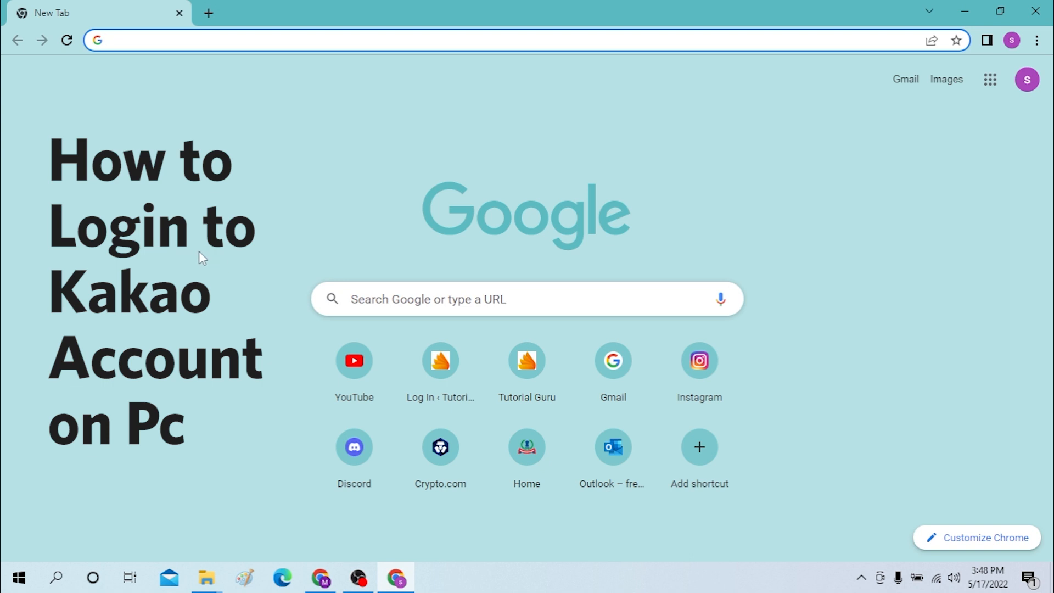
{"action": "mouse_move", "coordinate": [355, 190]}
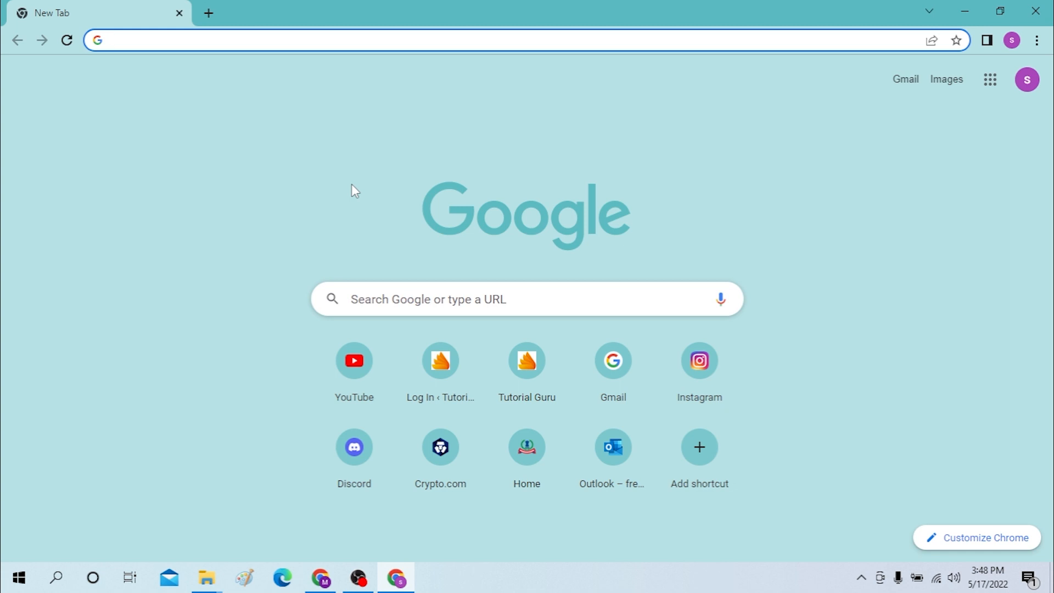
Step: Navigate to accounts.kakao.com to load the Kakao Account login page
{"action": "left_click", "coordinate": [471, 41]}
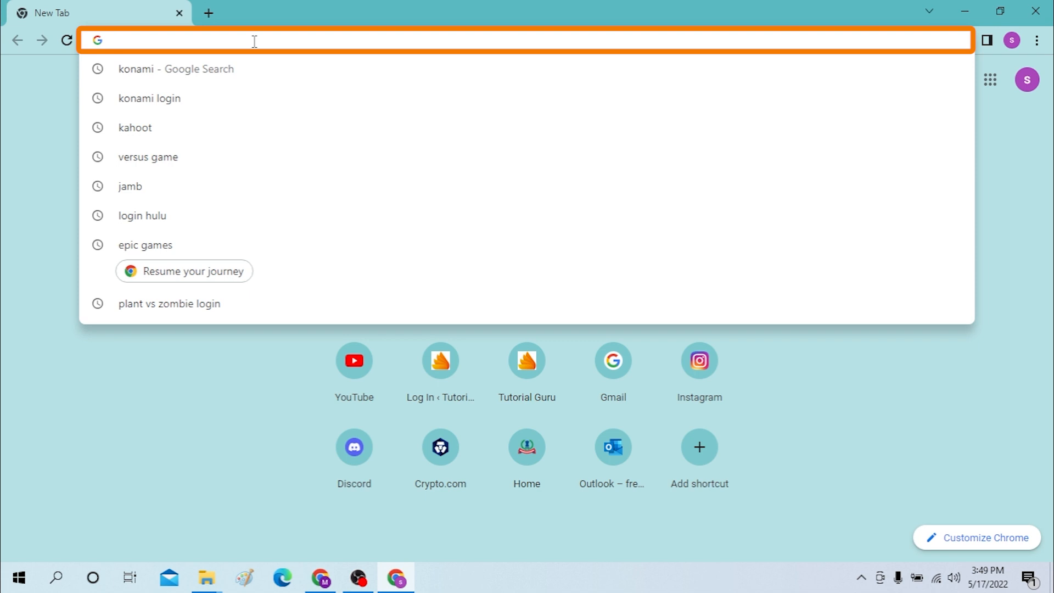
{"action": "type", "text": "accounts."}
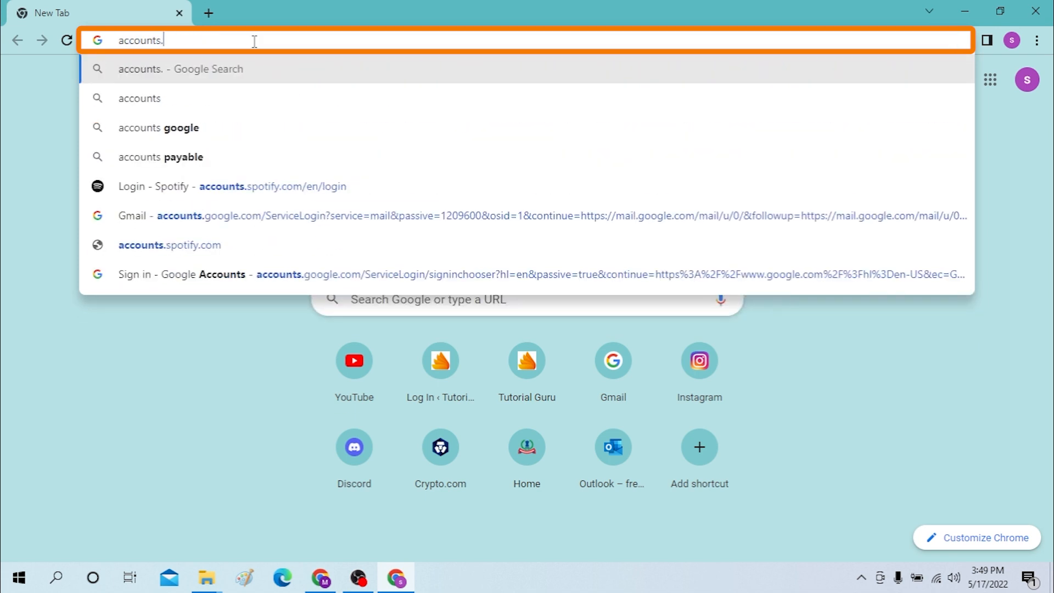
{"action": "type", "text": "l"}
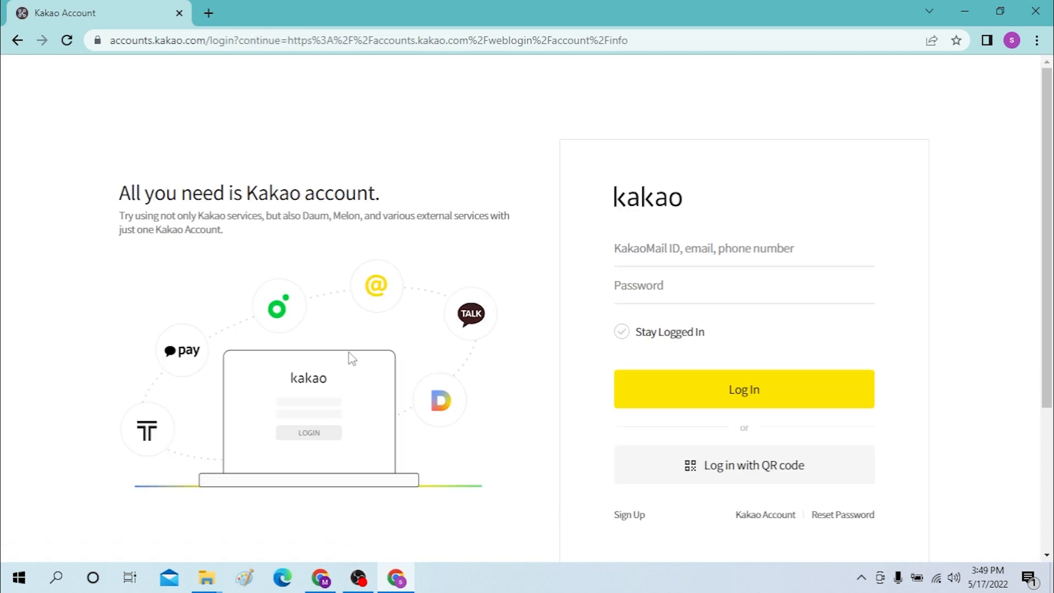
{"action": "mouse_move", "coordinate": [301, 272]}
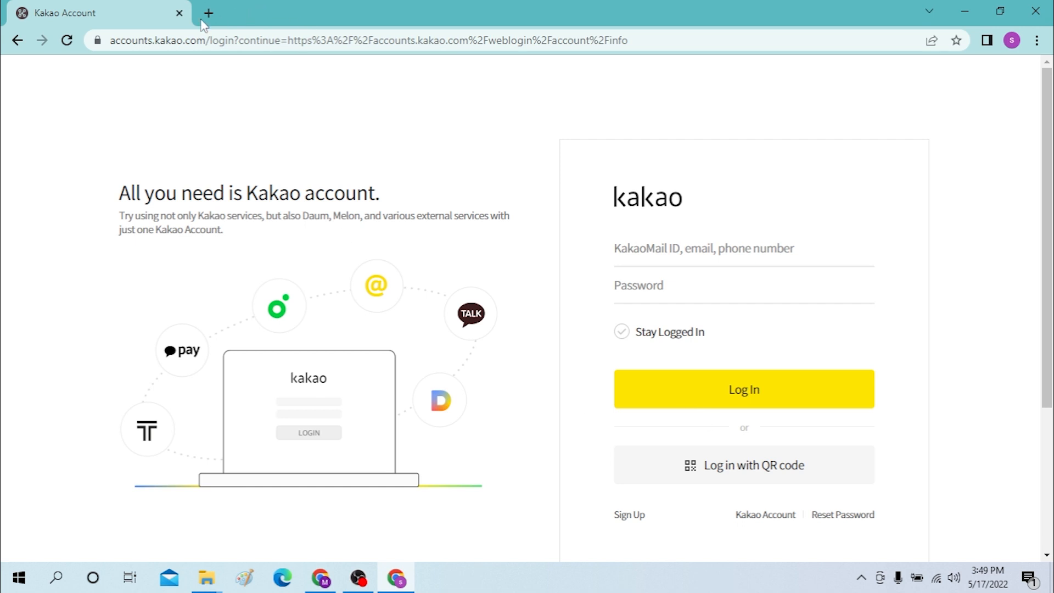
{"action": "mouse_move", "coordinate": [208, 13]}
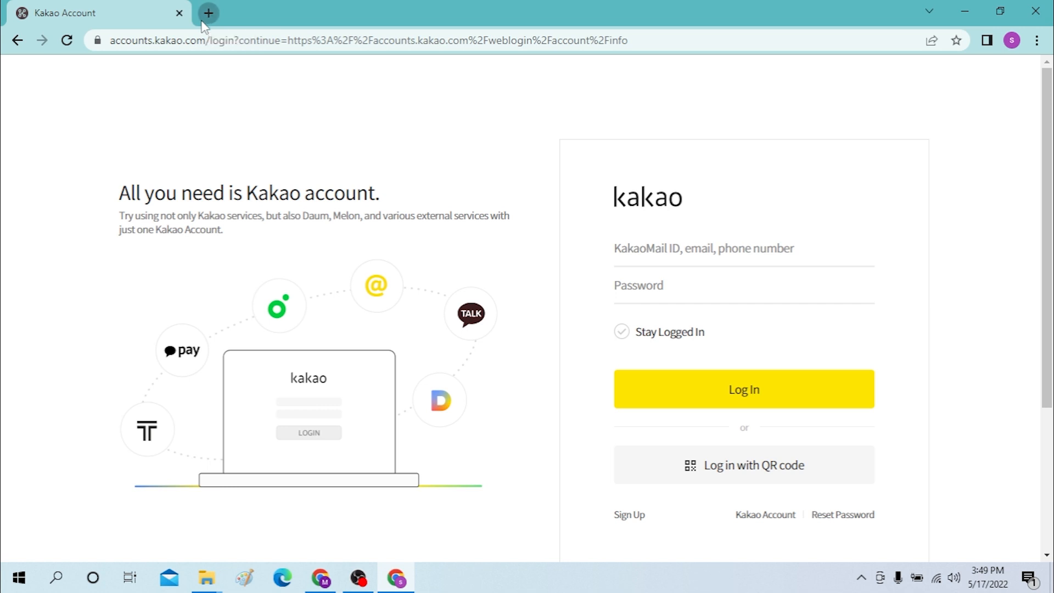
Step: In a new tab, search Google for 'kakao login' and open the Kakao account result
{"action": "left_click", "coordinate": [208, 12]}
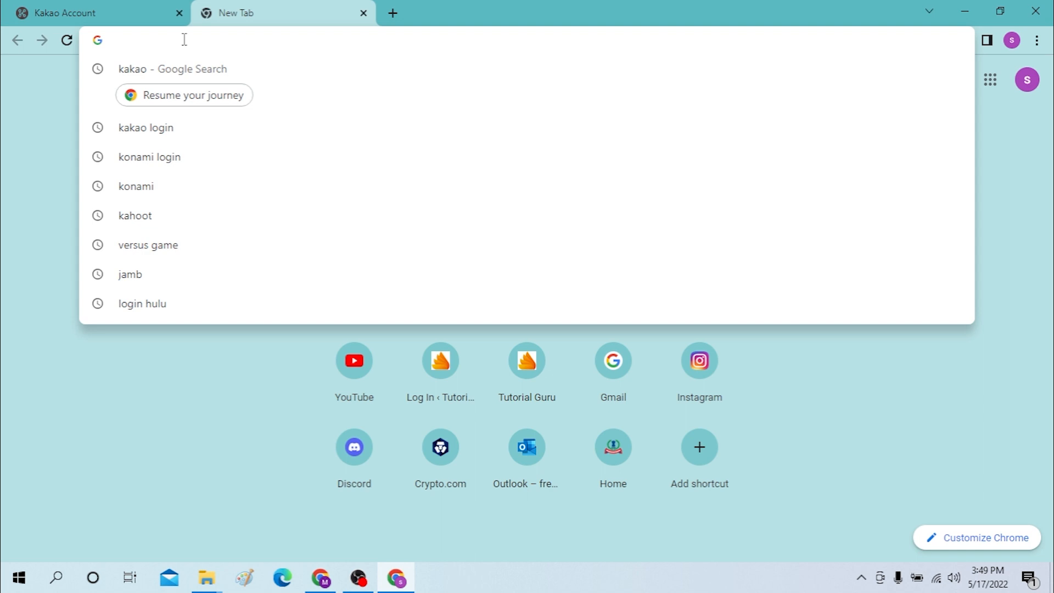
{"action": "type", "text": "kakao"}
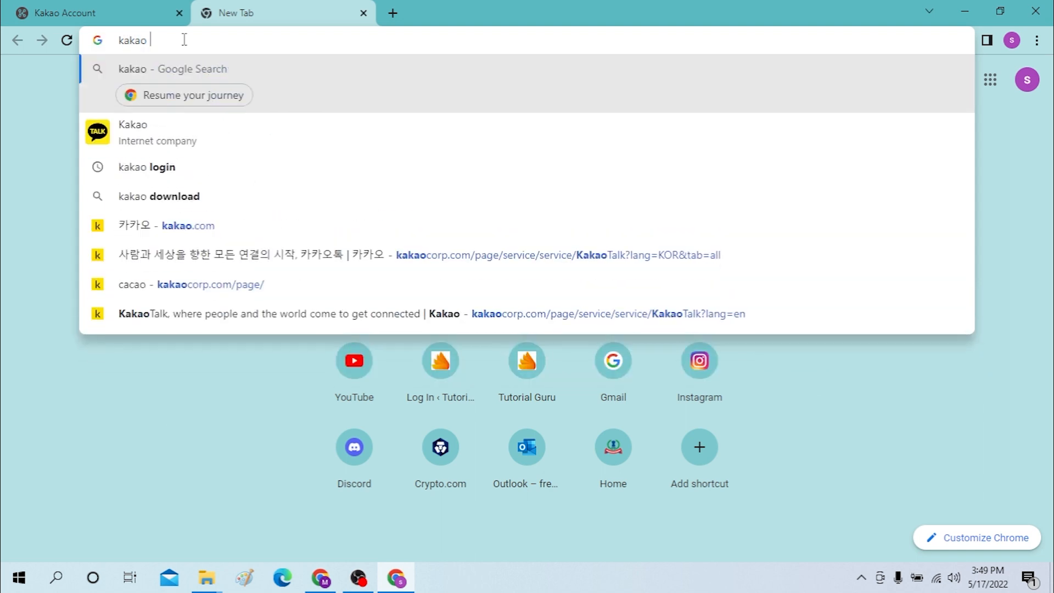
{"action": "left_click", "coordinate": [146, 167]}
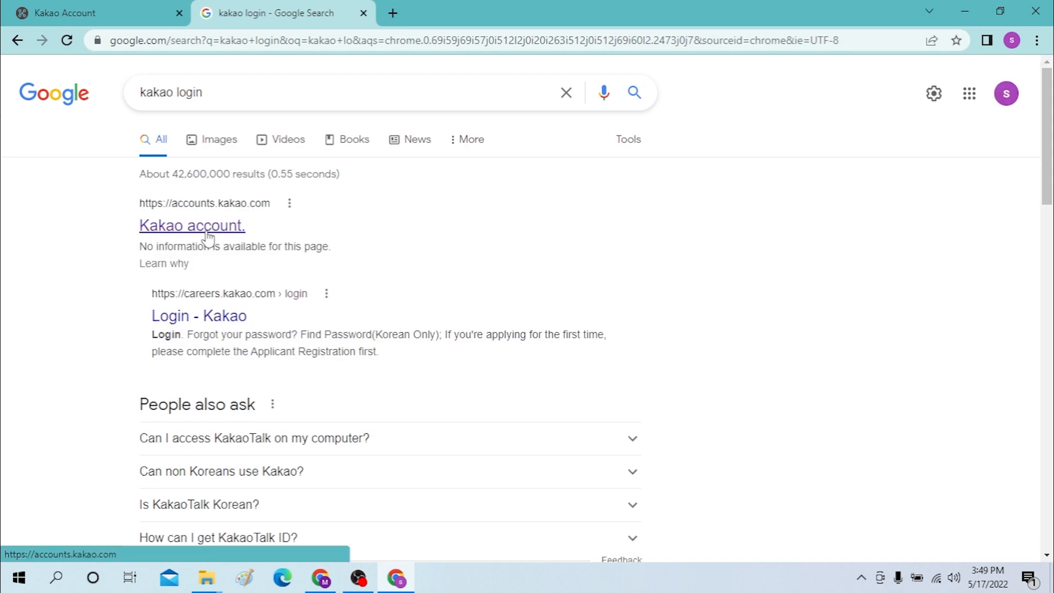
{"action": "left_click", "coordinate": [191, 225]}
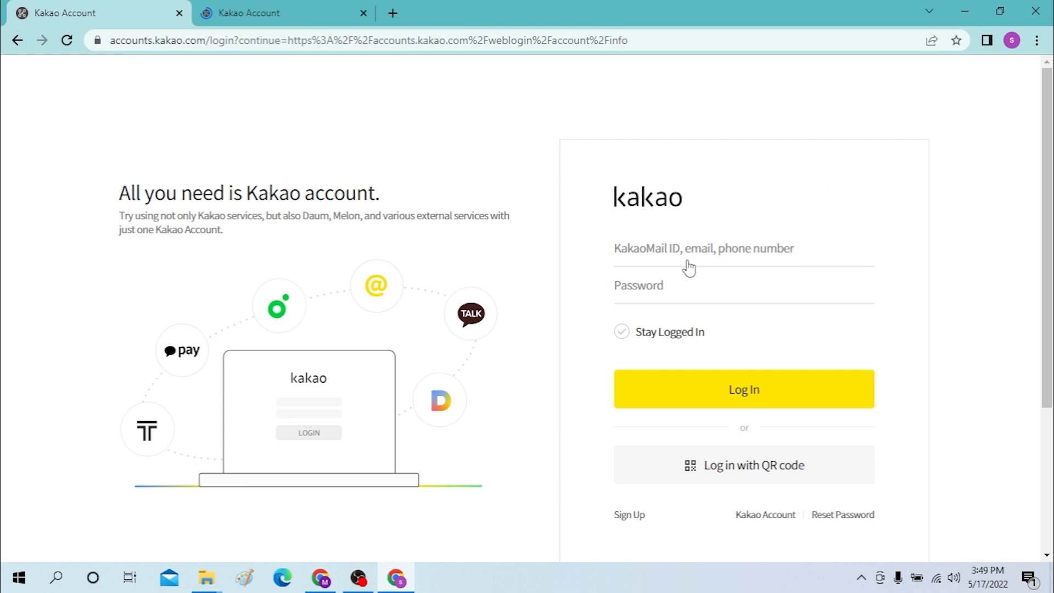
{"action": "left_click", "coordinate": [703, 248]}
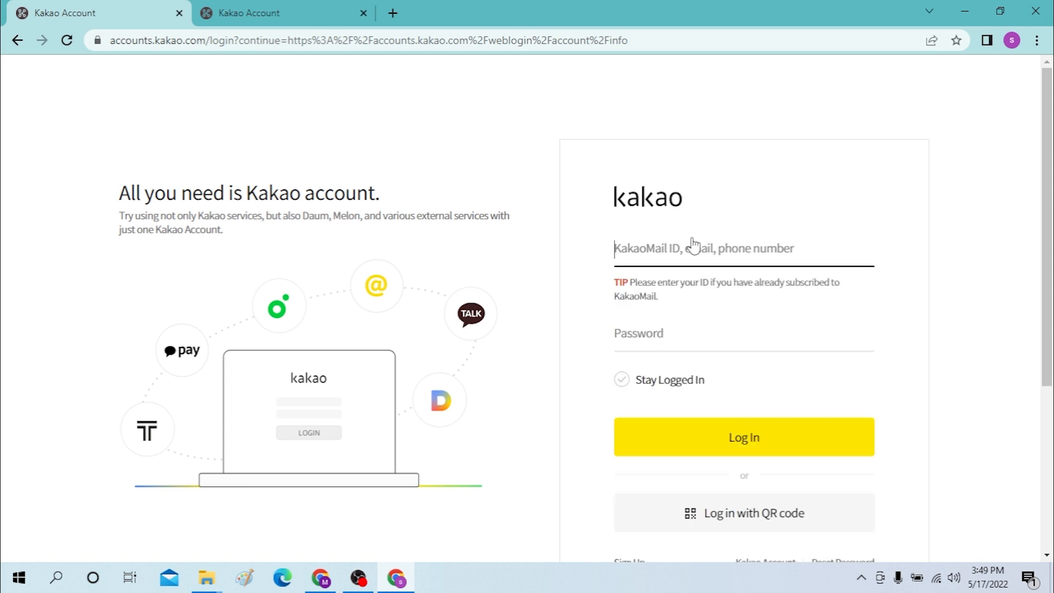
{"action": "mouse_move", "coordinate": [550, 289]}
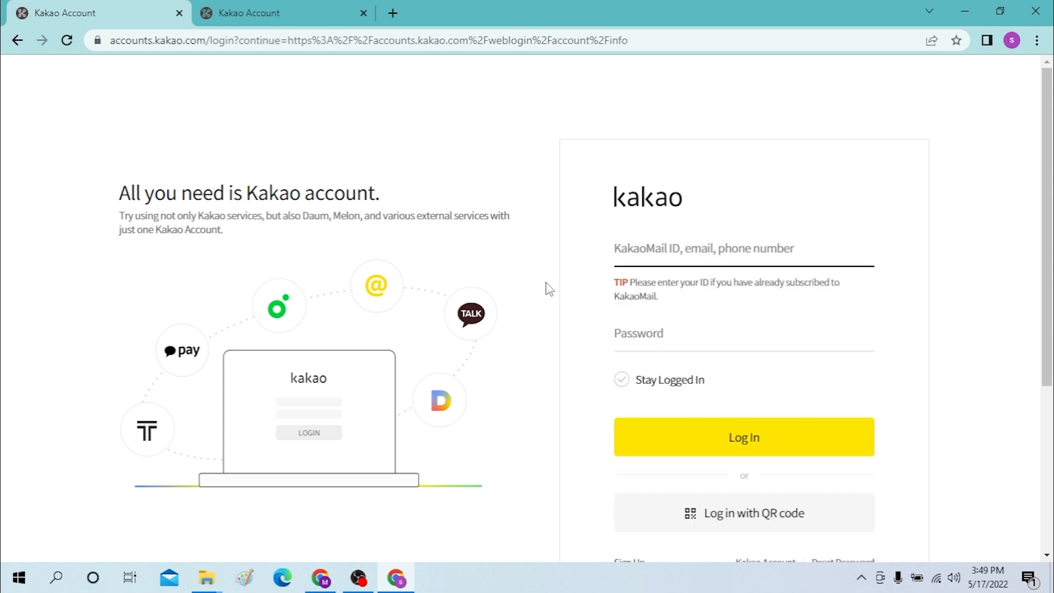
{"action": "scroll", "scroll_direction": "down", "scroll_amount": 3}
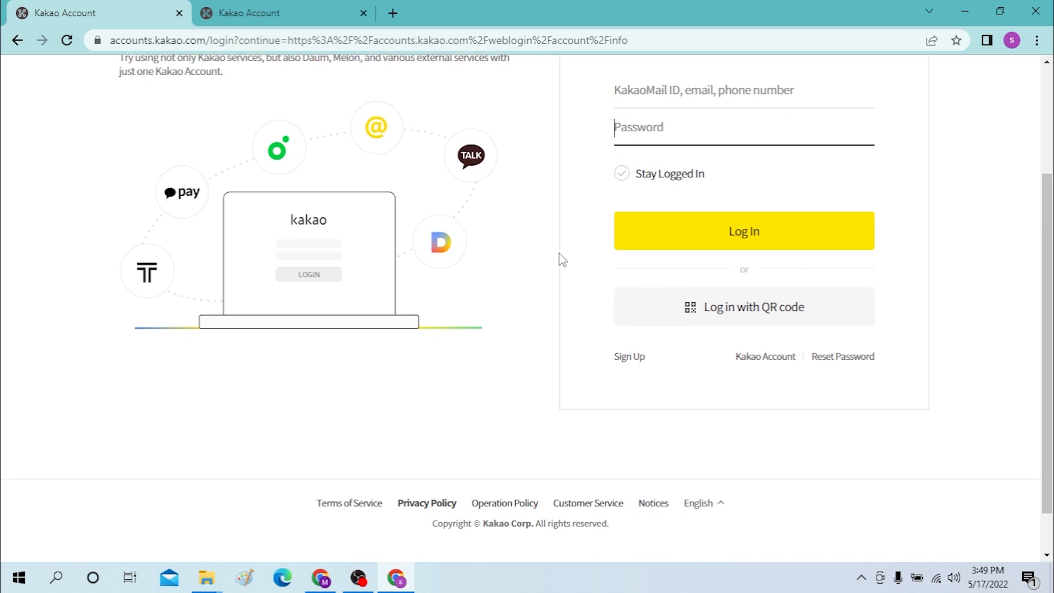
{"action": "scroll", "scroll_direction": "down", "scroll_amount": 3}
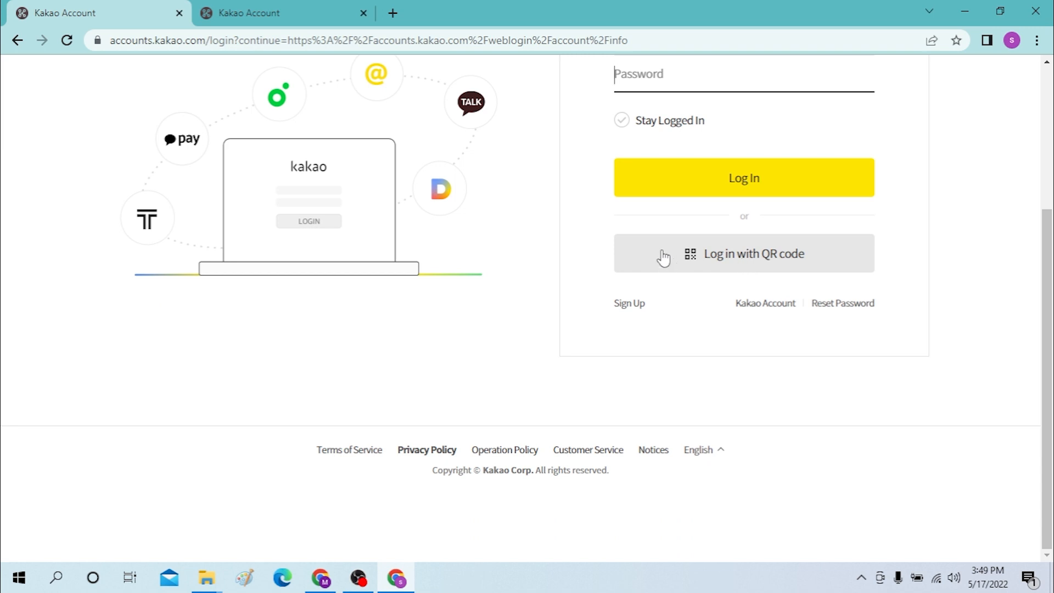
{"action": "mouse_move", "coordinate": [732, 262]}
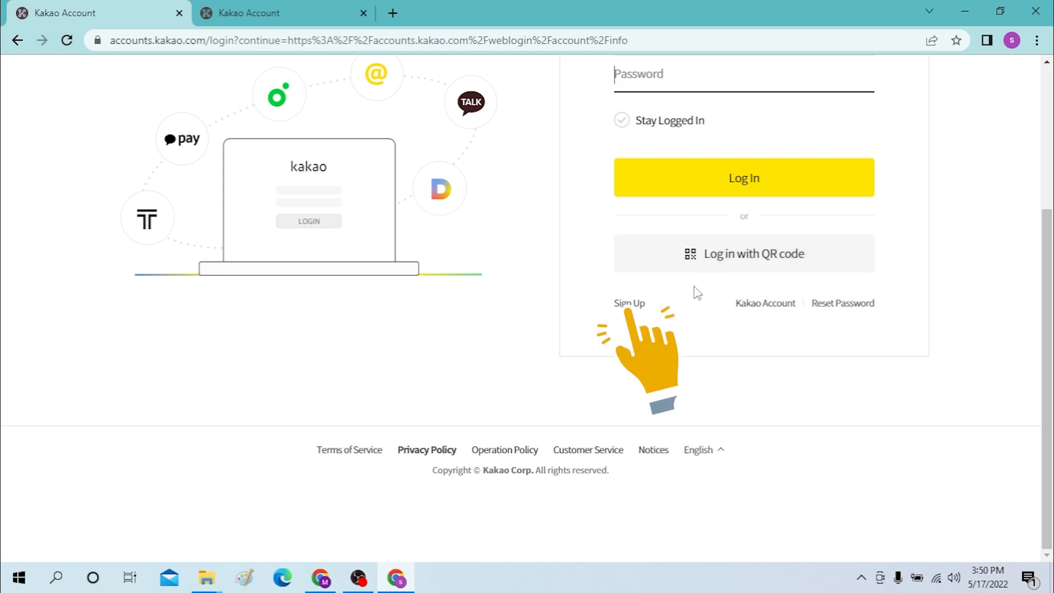
{"action": "mouse_move", "coordinate": [668, 299]}
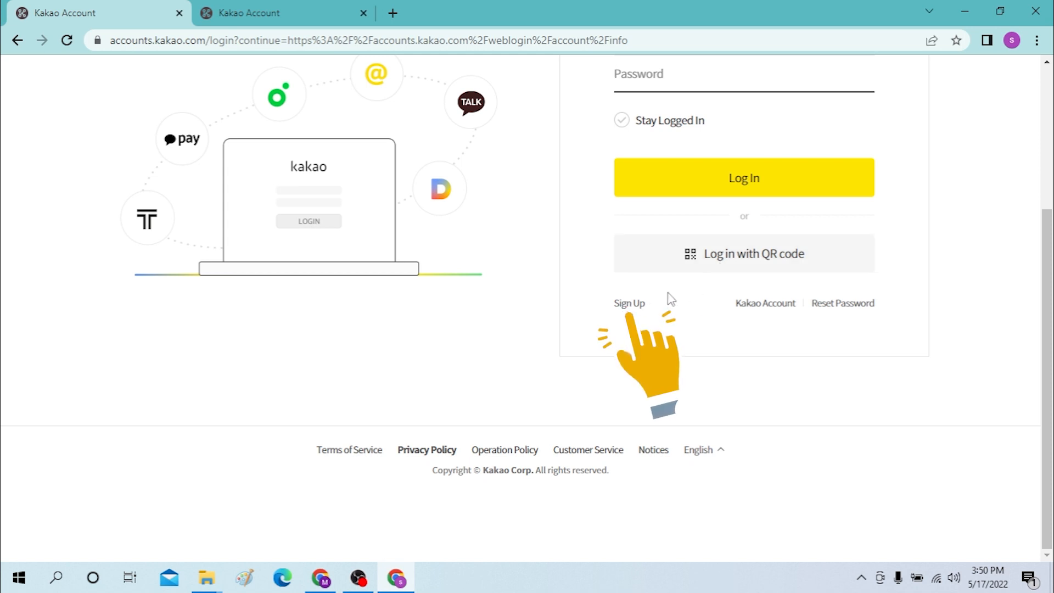
{"action": "mouse_move", "coordinate": [629, 303]}
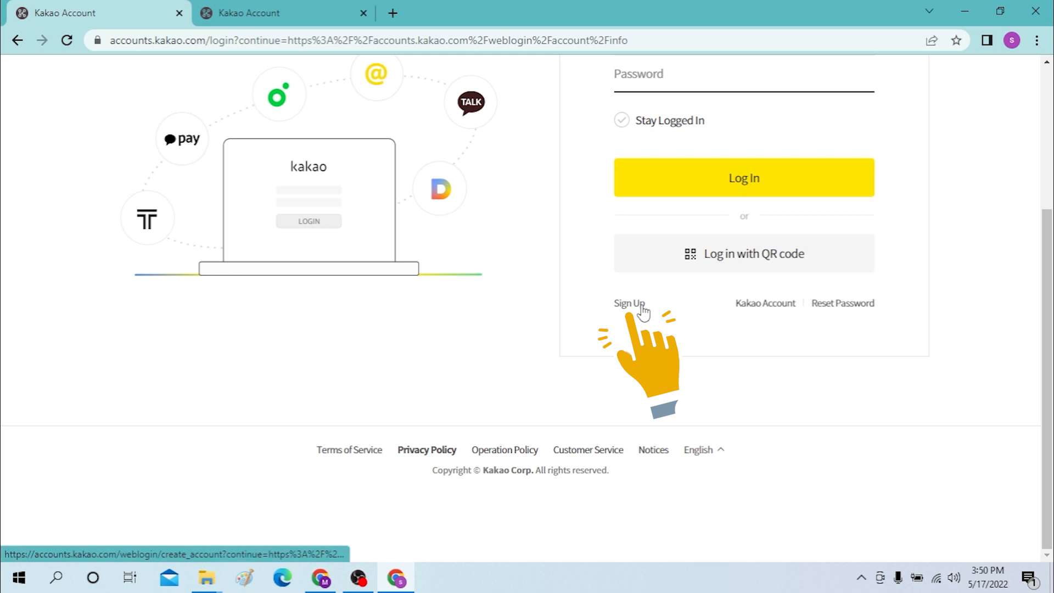
{"action": "mouse_move", "coordinate": [843, 303]}
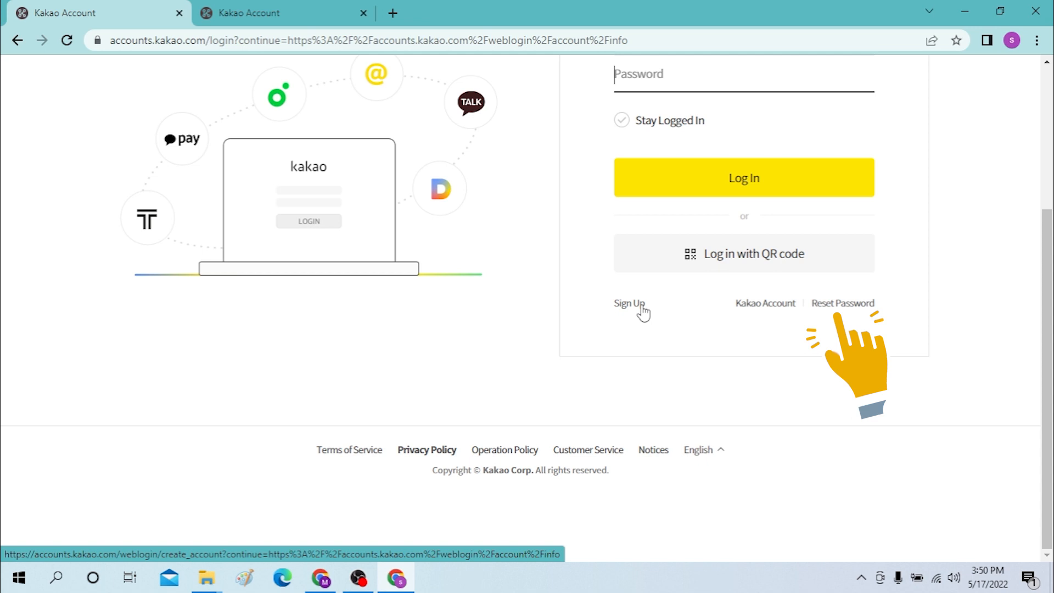
{"action": "mouse_move", "coordinate": [739, 316]}
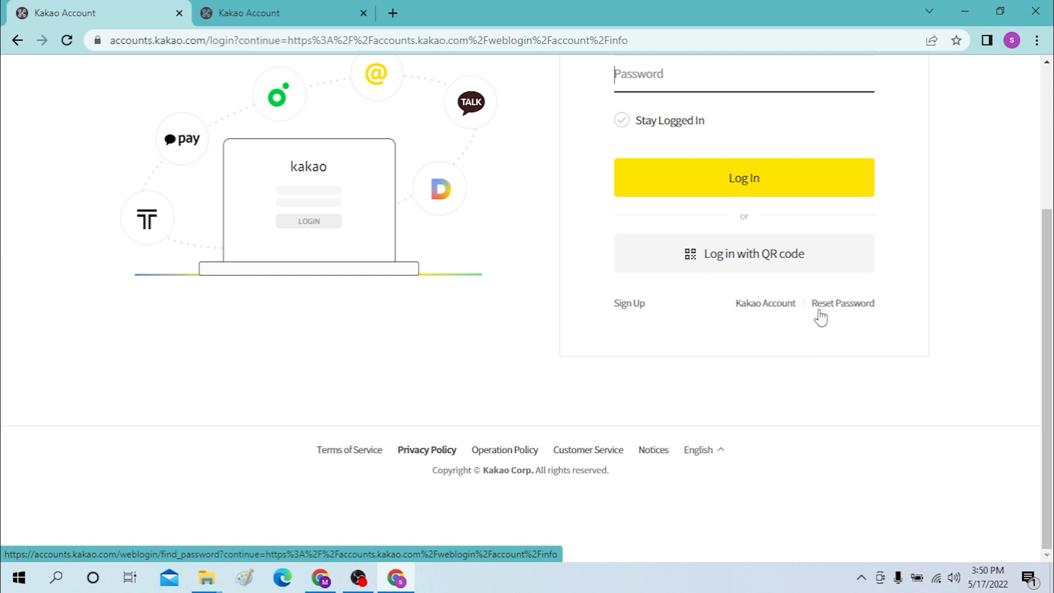
{"action": "mouse_move", "coordinate": [762, 325]}
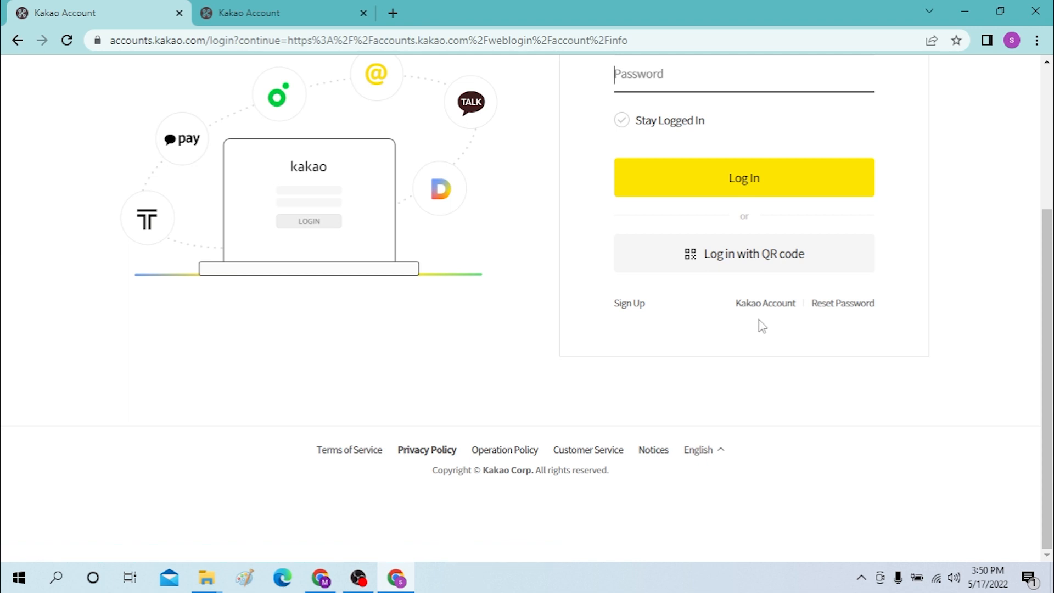